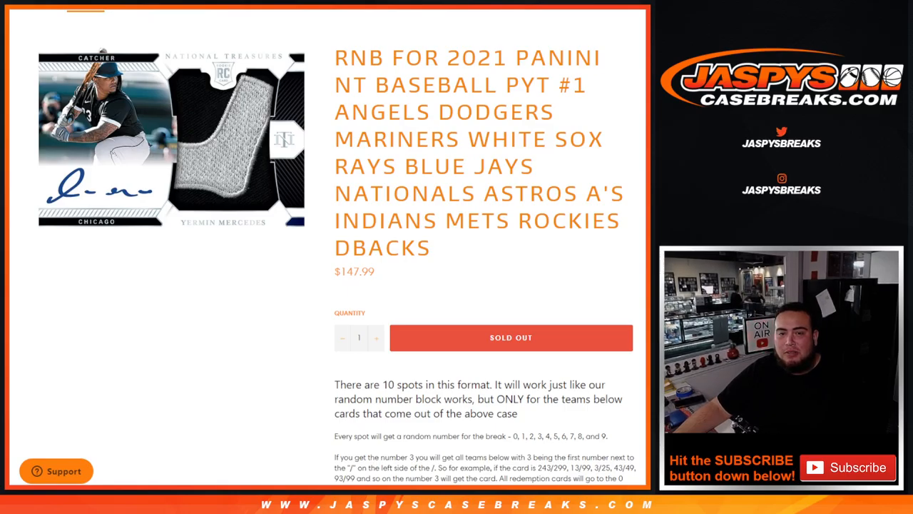
Step: Highlight the team names in the break title and roll the two virtual dice on RANDOM.ORG
left_click_drag(334, 111, 602, 140)
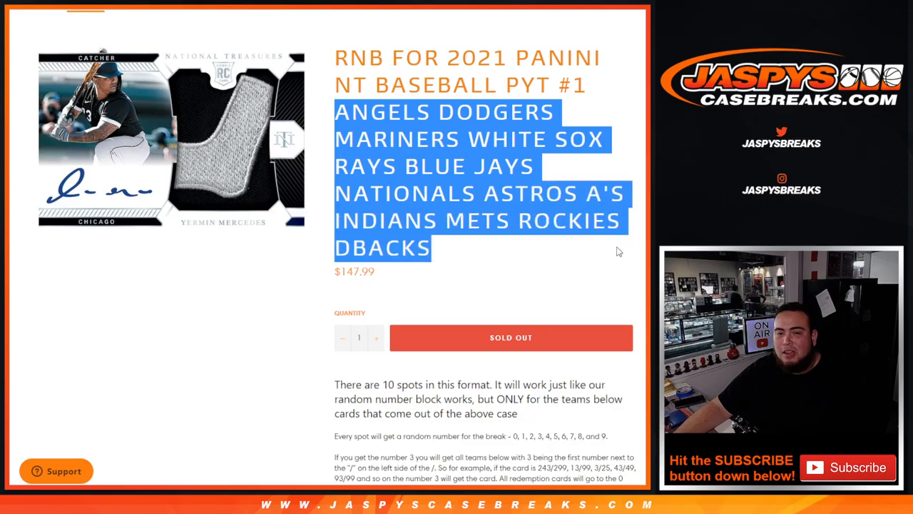
mouse_move(562, 271)
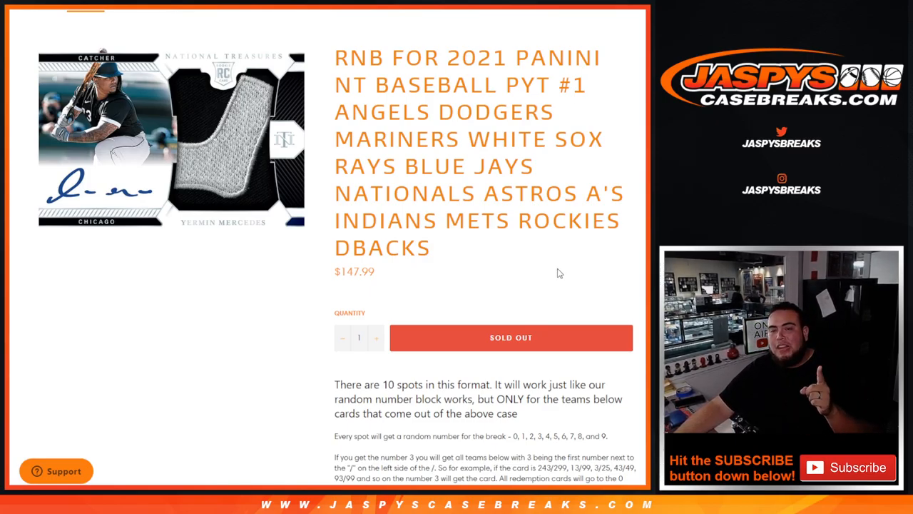
scroll("down", 3)
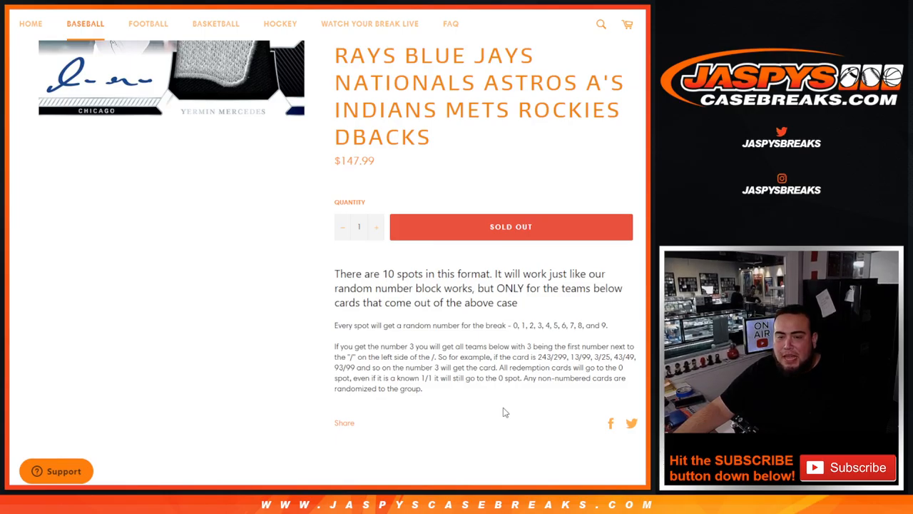
mouse_move(478, 380)
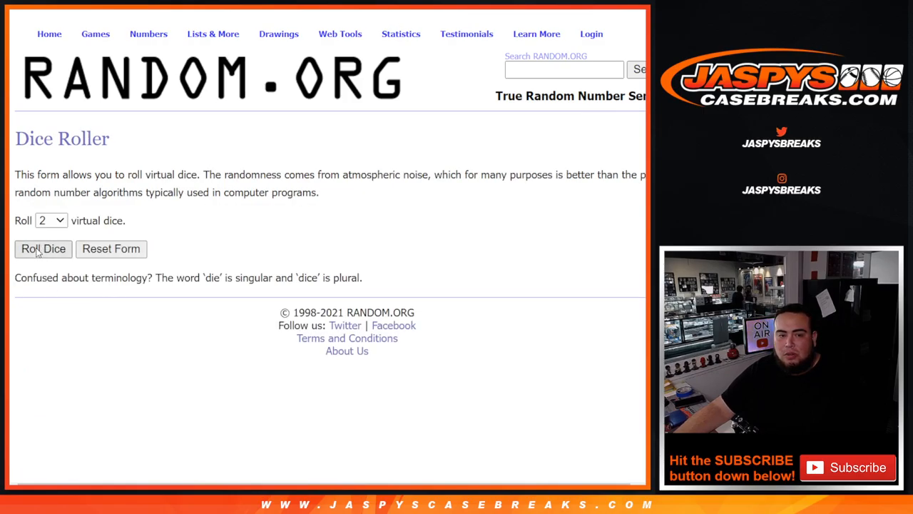
left_click(43, 248)
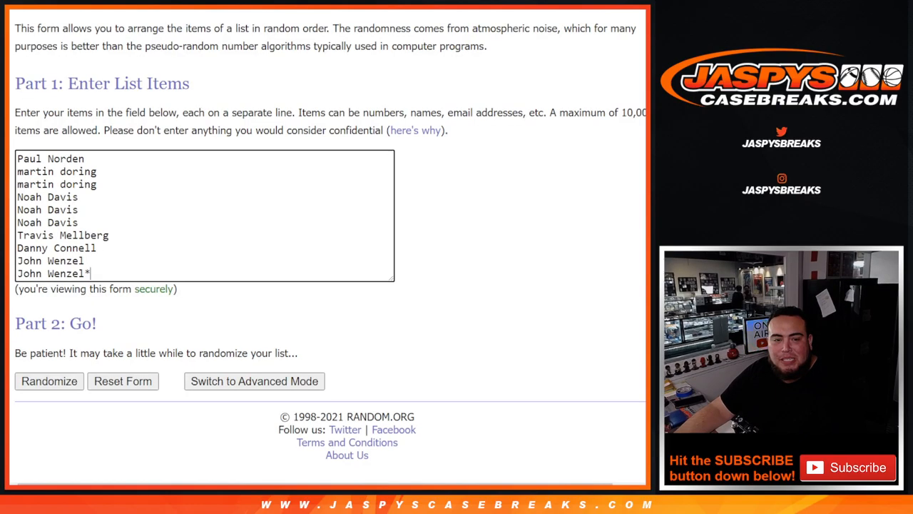
Step: Randomize the ten customer names, then reshuffle the list three more times with Again!
left_click(48, 379)
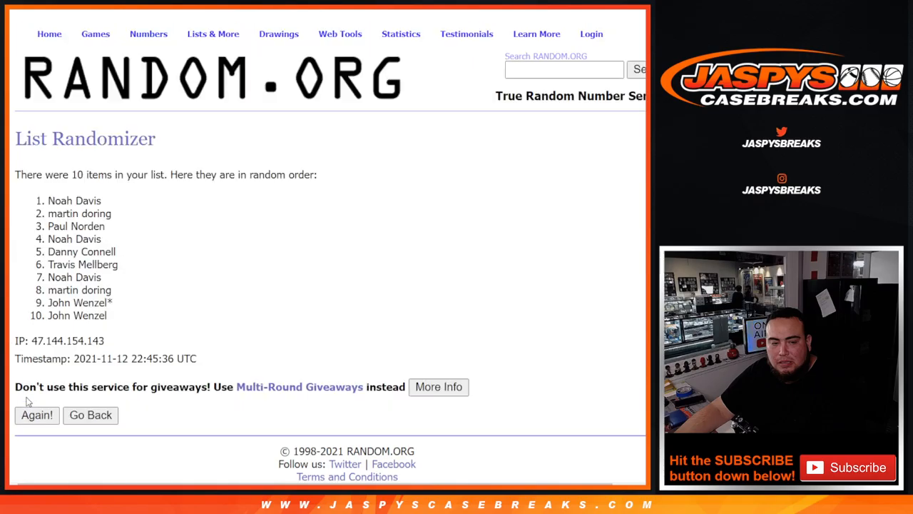
left_click(37, 414)
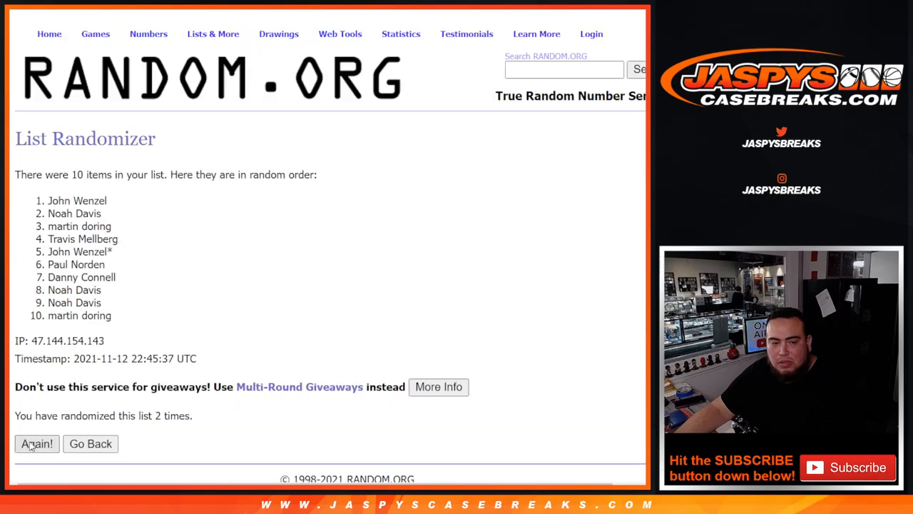
left_click(37, 442)
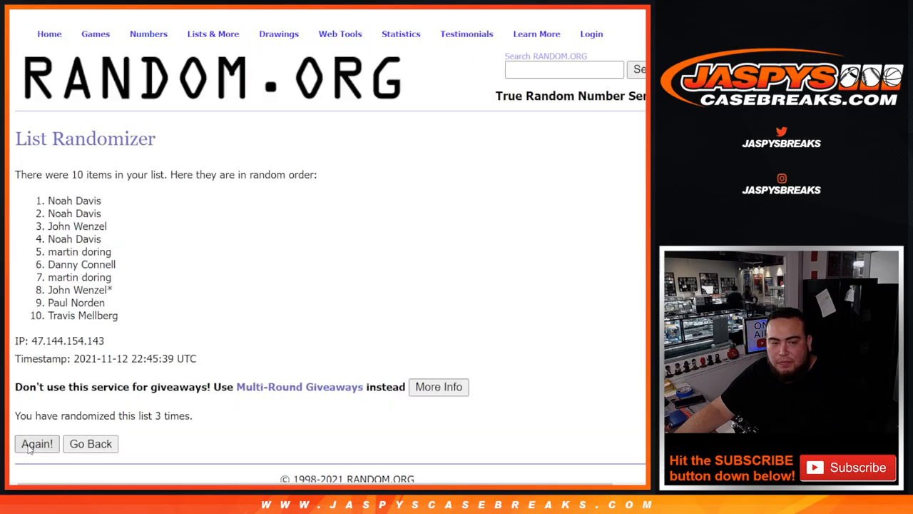
left_click(37, 442)
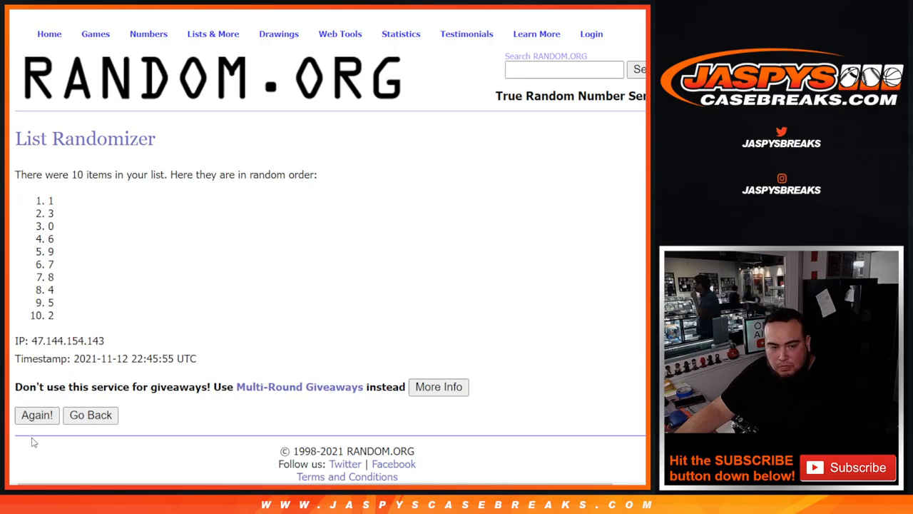
Step: Reshuffle the spot numbers 0–9 several times with Again! to get the final order
left_click(37, 414)
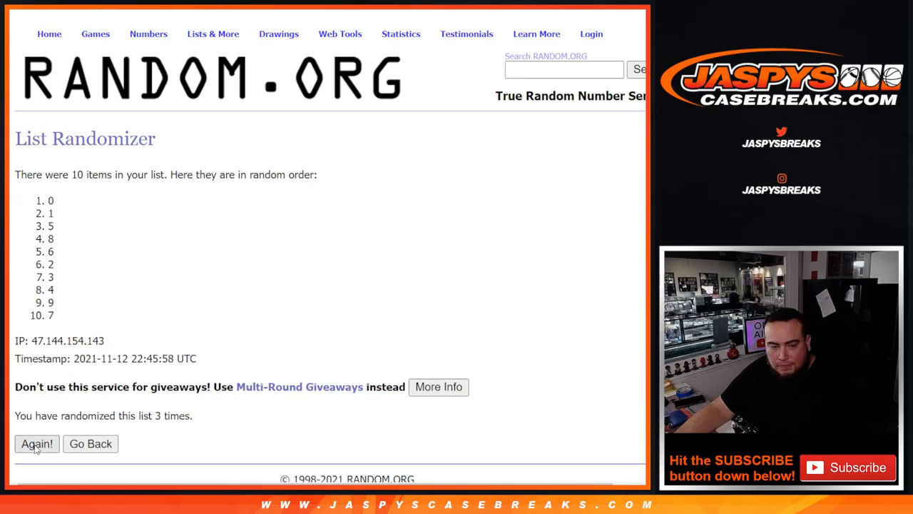
left_click(37, 443)
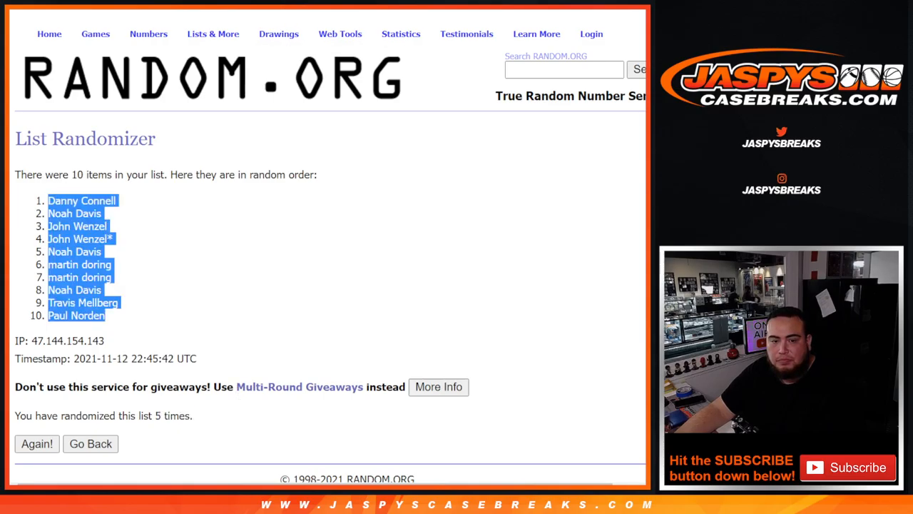
left_click(37, 443)
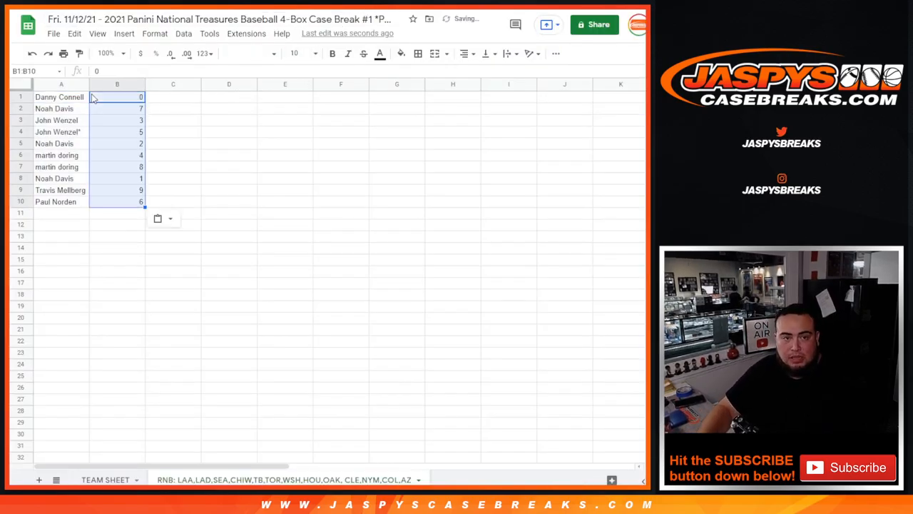
Step: Select every cell and set all text to font size 24
left_click(60, 97)
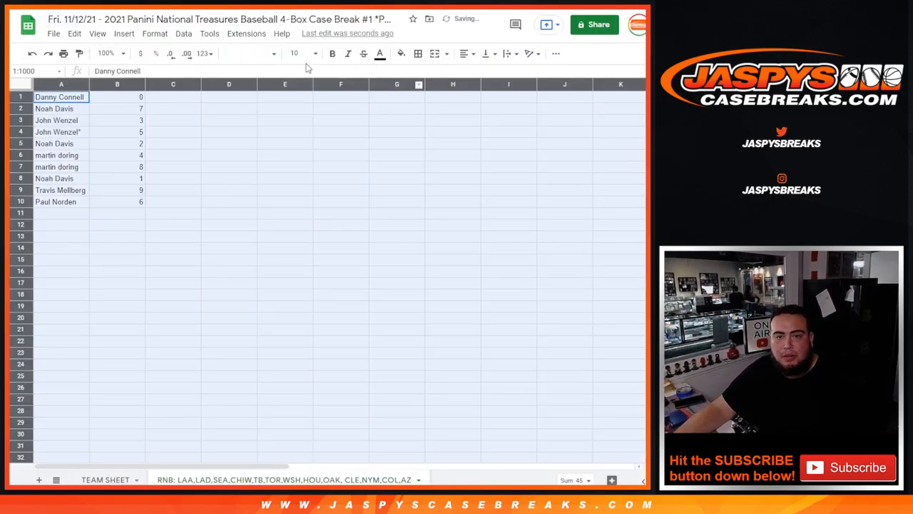
left_click(314, 53)
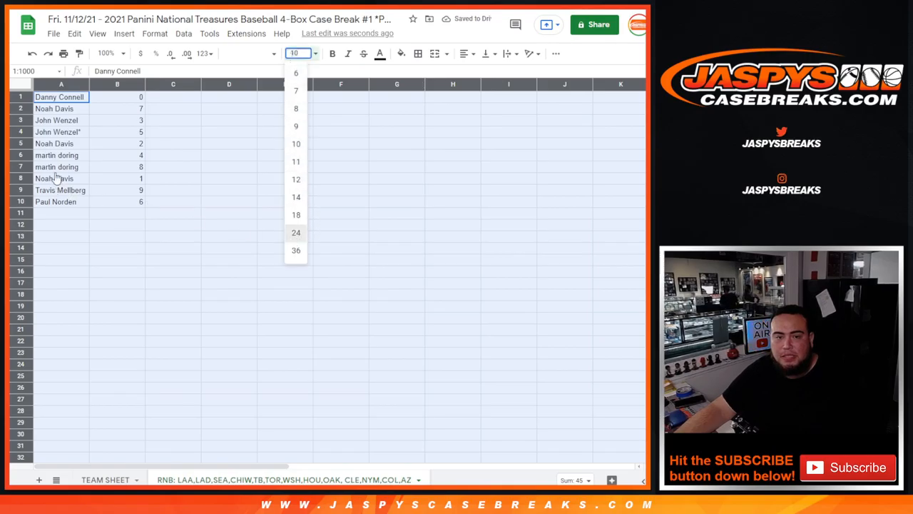
left_click(296, 231)
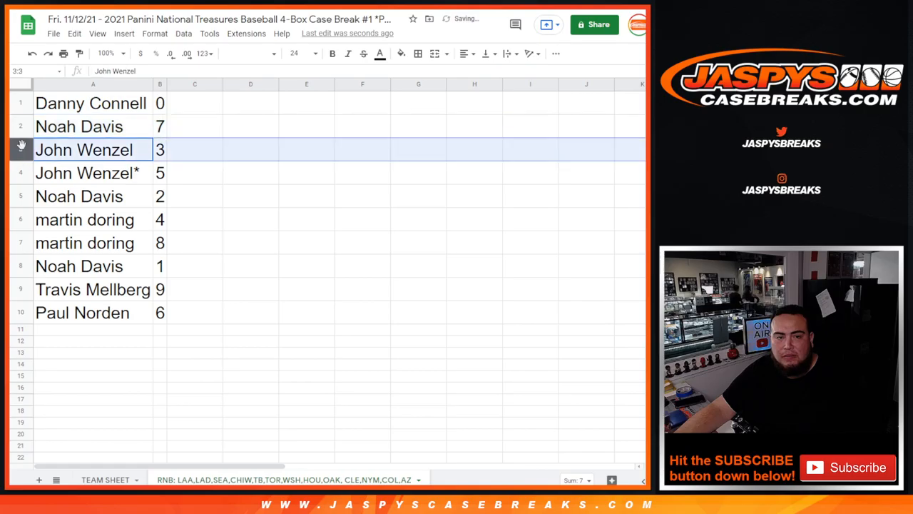
left_click(92, 173)
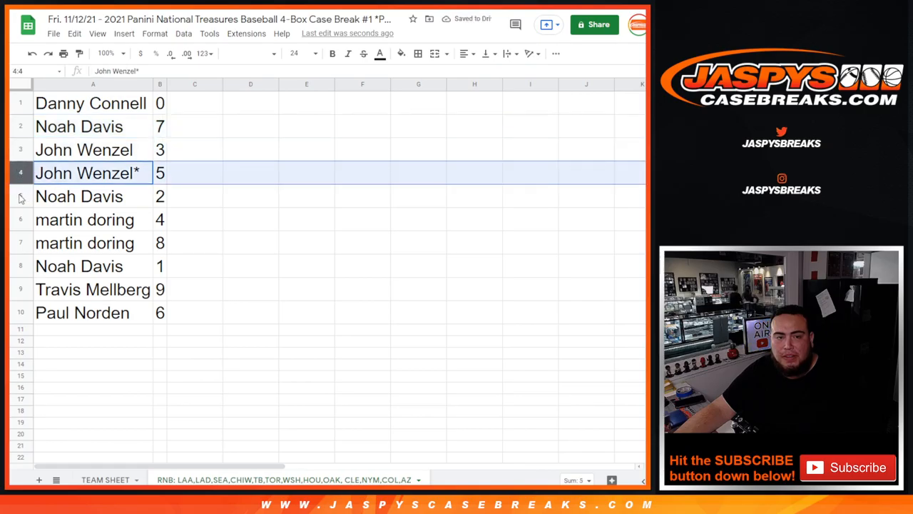
left_click(93, 242)
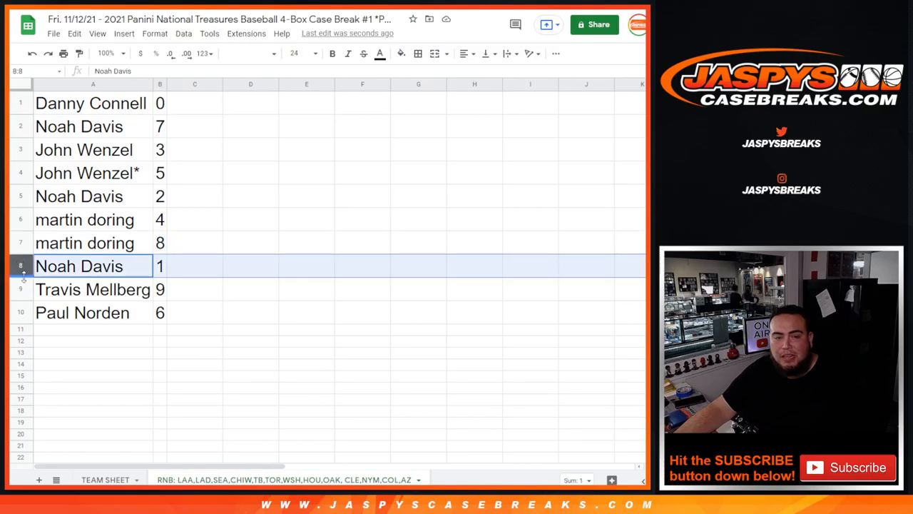
left_click(93, 288)
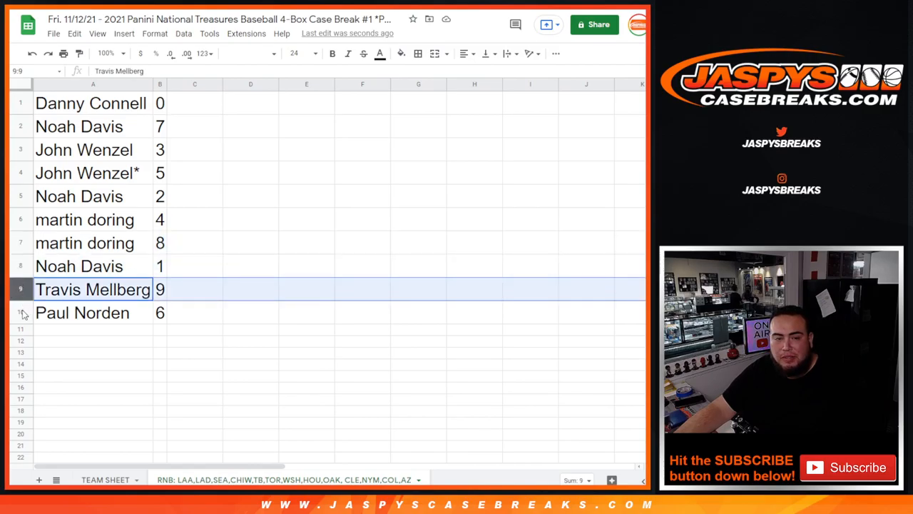
left_click(160, 82)
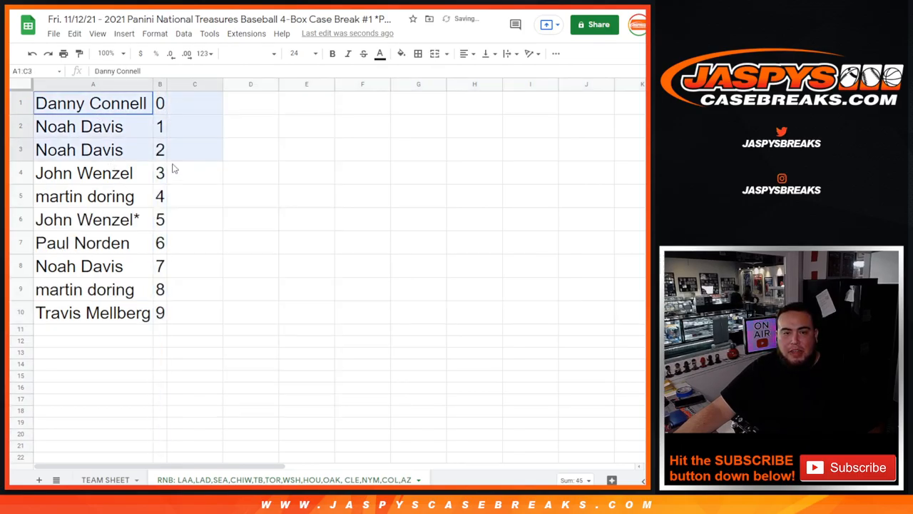
Step: Apply all borders to outline every cell of the name-and-spot list
left_click(418, 54)
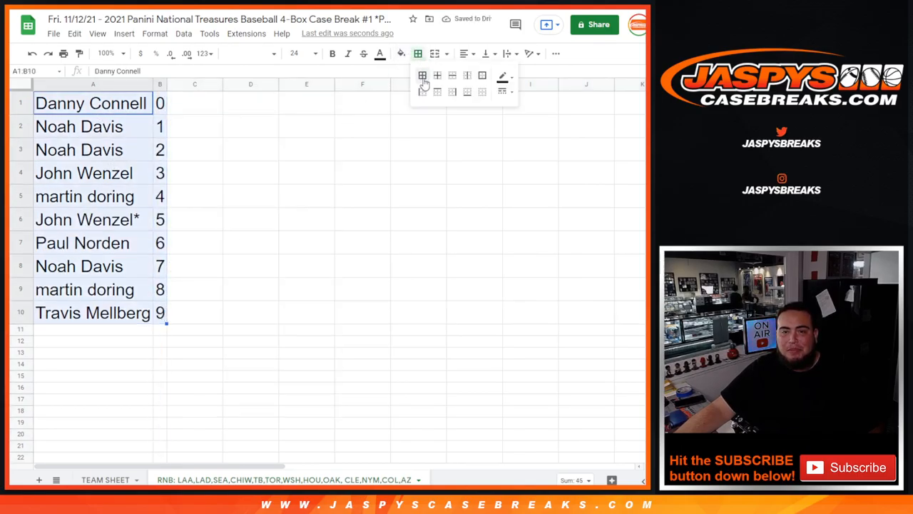
left_click(422, 76)
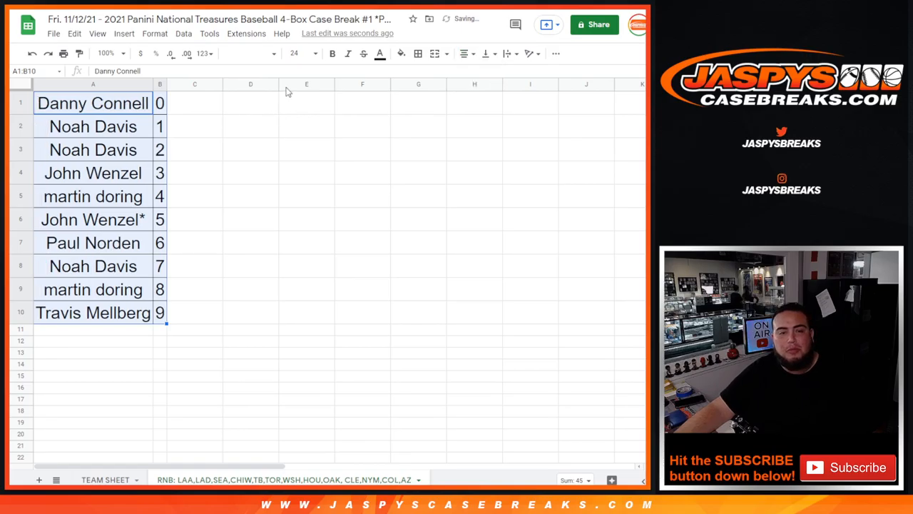